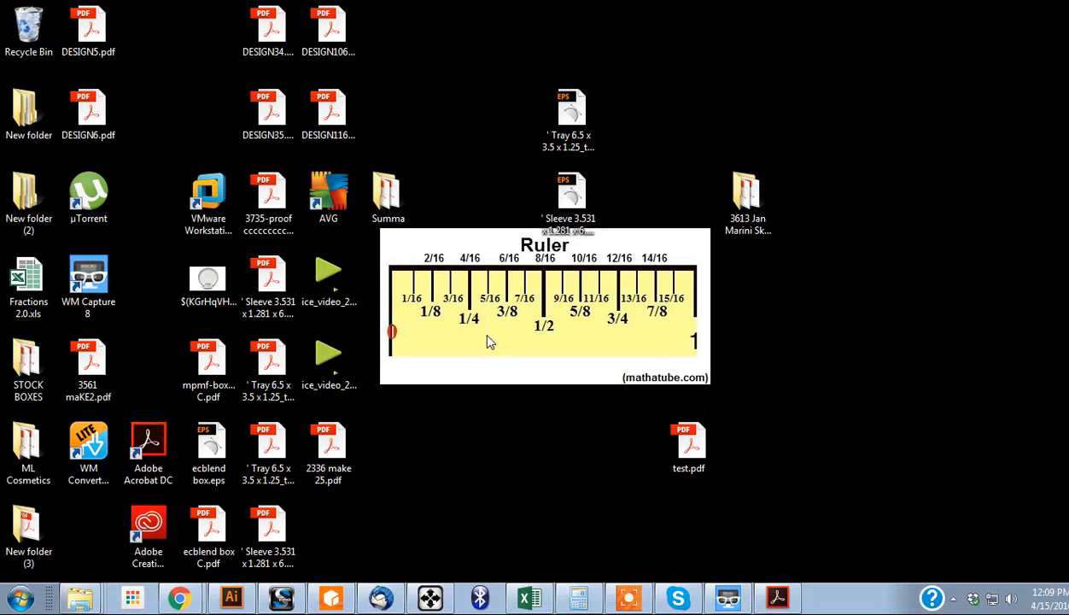
mouse_move(574, 521)
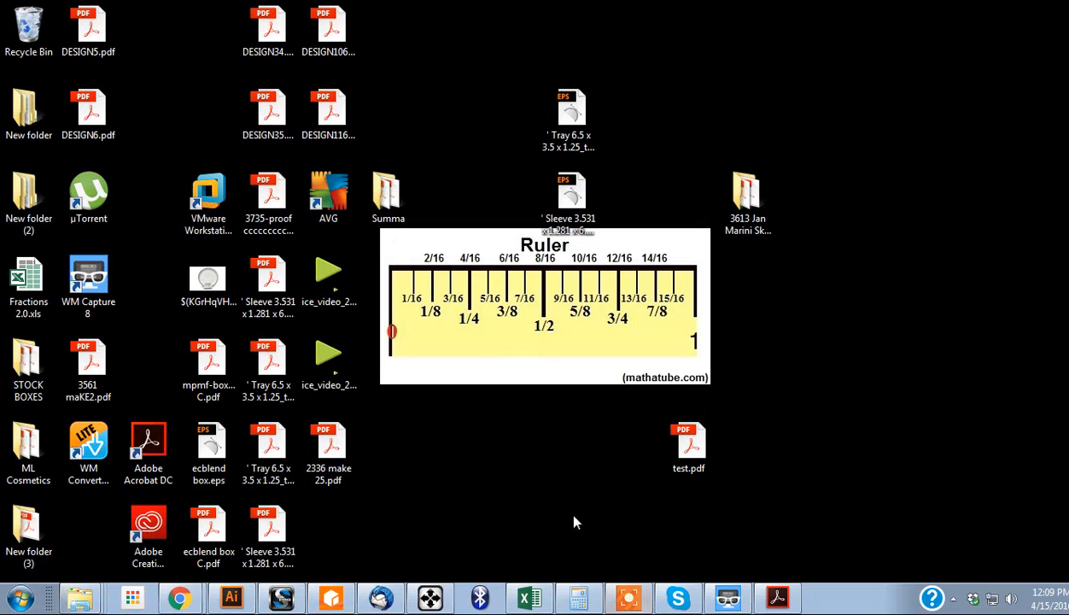
mouse_move(686, 323)
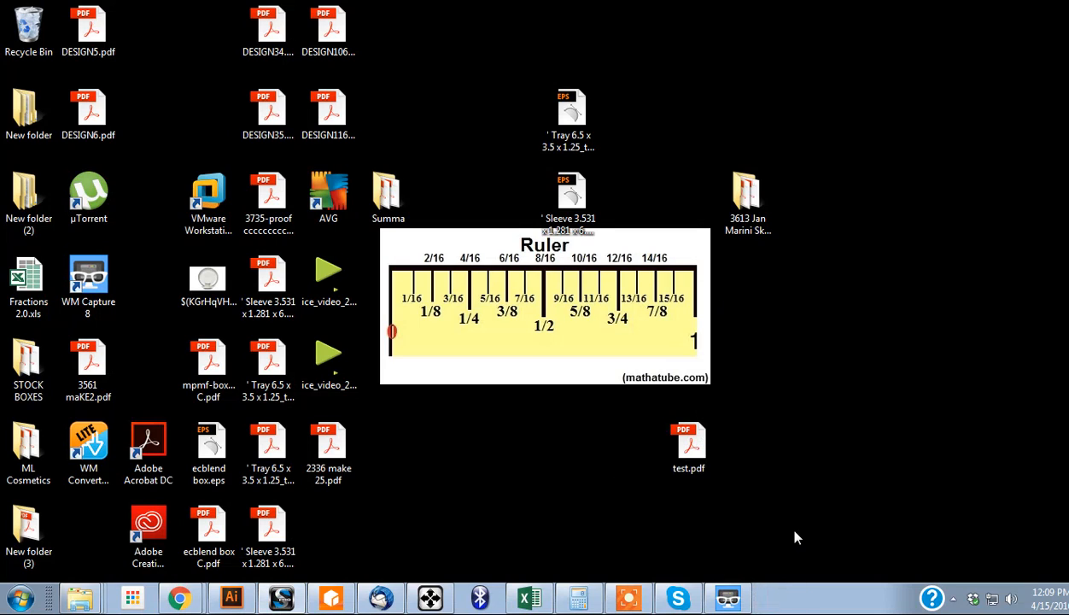
Step: Open test.pdf in Acrobat and reveal the Imposition menu commands
left_click(688, 444)
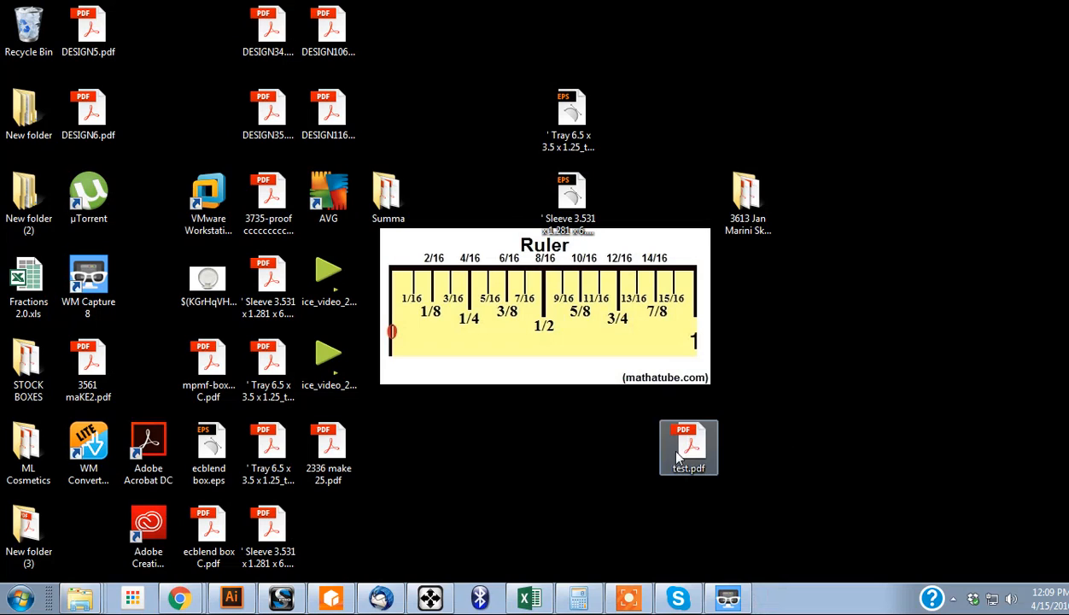
double_click(690, 447)
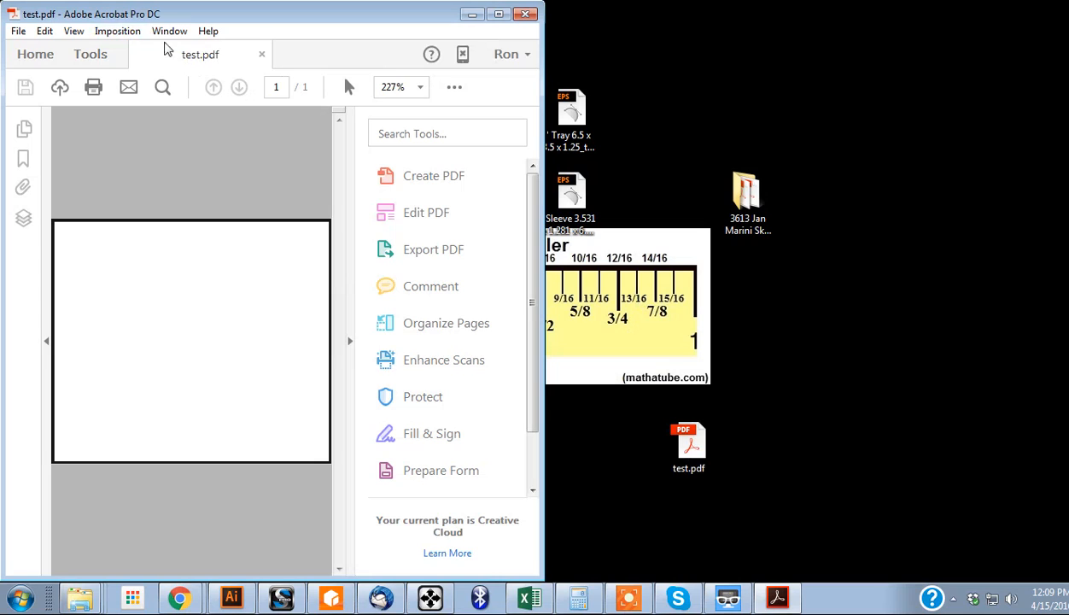
left_click(118, 30)
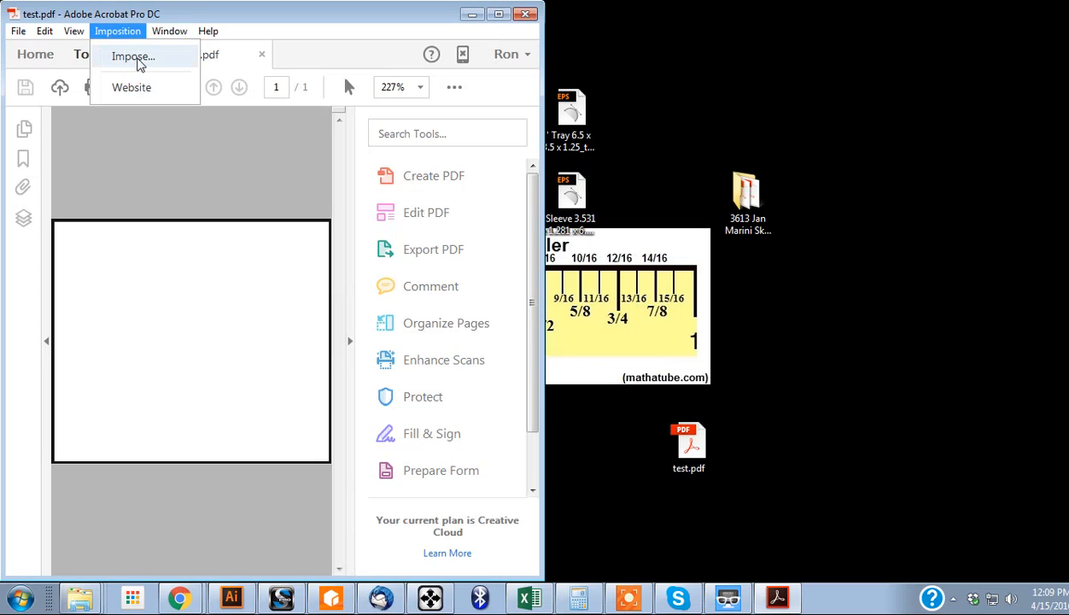
Step: Start a new imposition job and edit the step-and-repeat gap values for the 5x2 grid
left_click(133, 55)
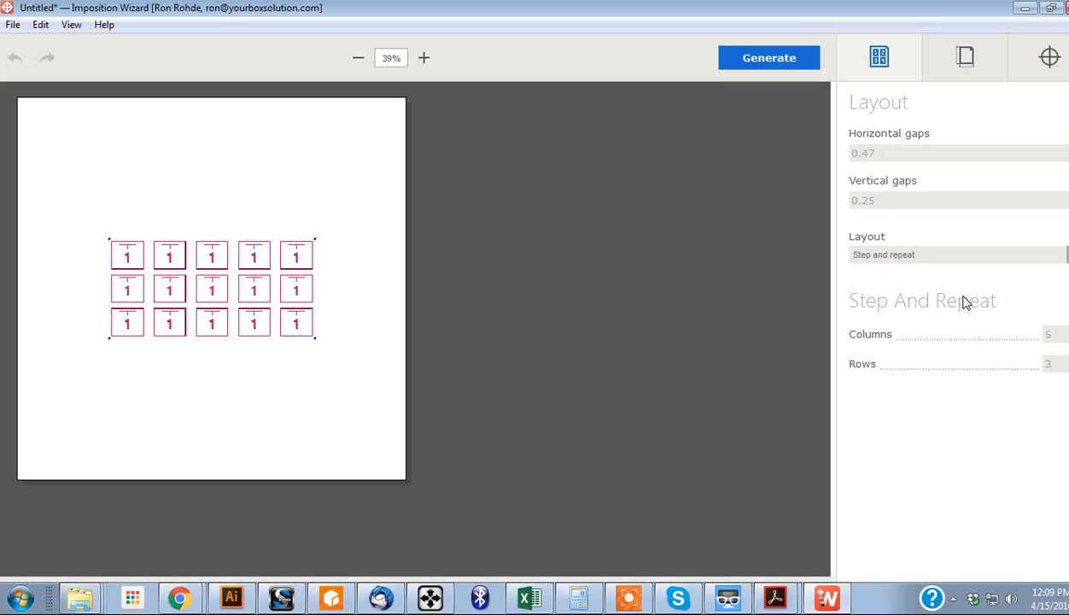
mouse_move(897, 161)
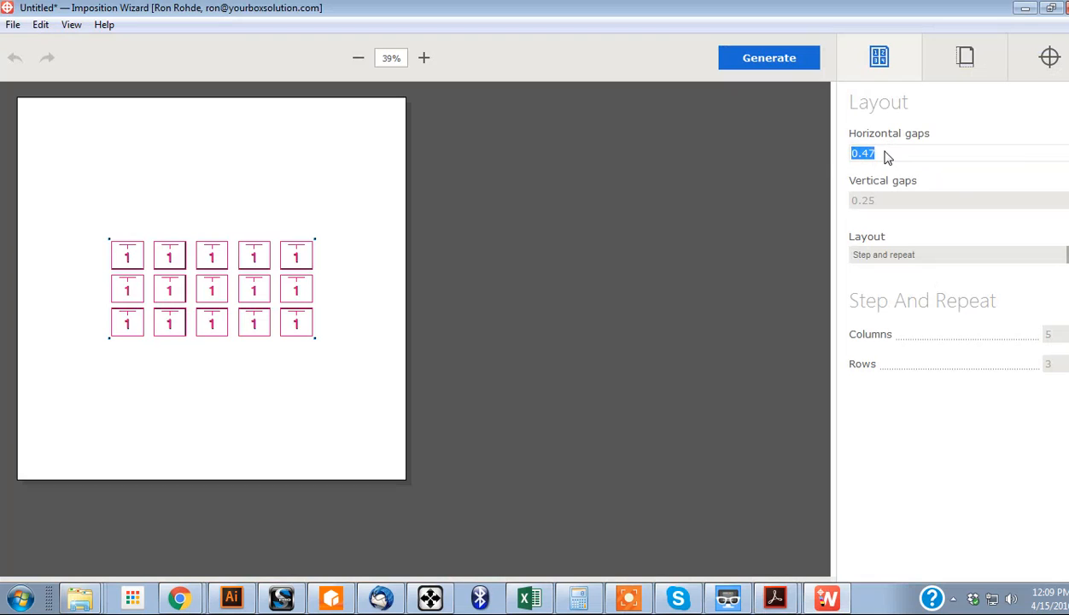
mouse_move(848, 154)
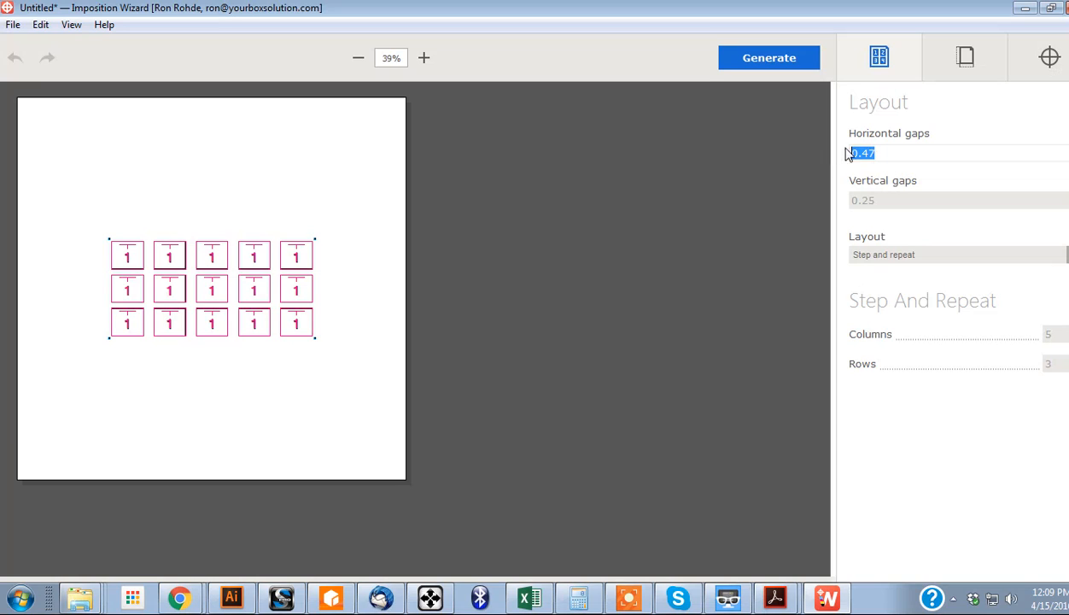
left_click(871, 153)
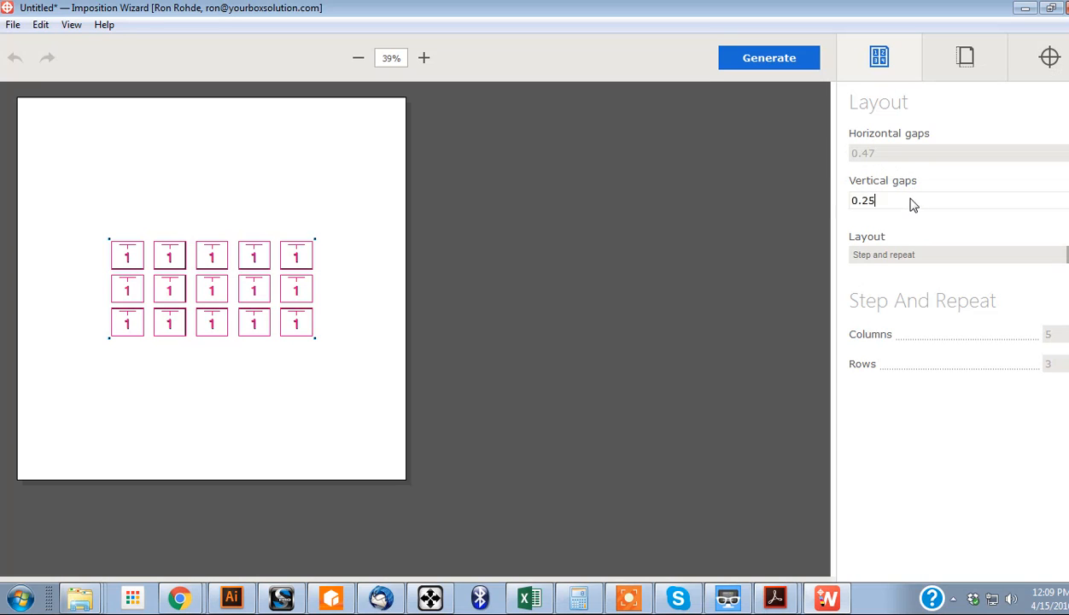
triple_click(864, 200)
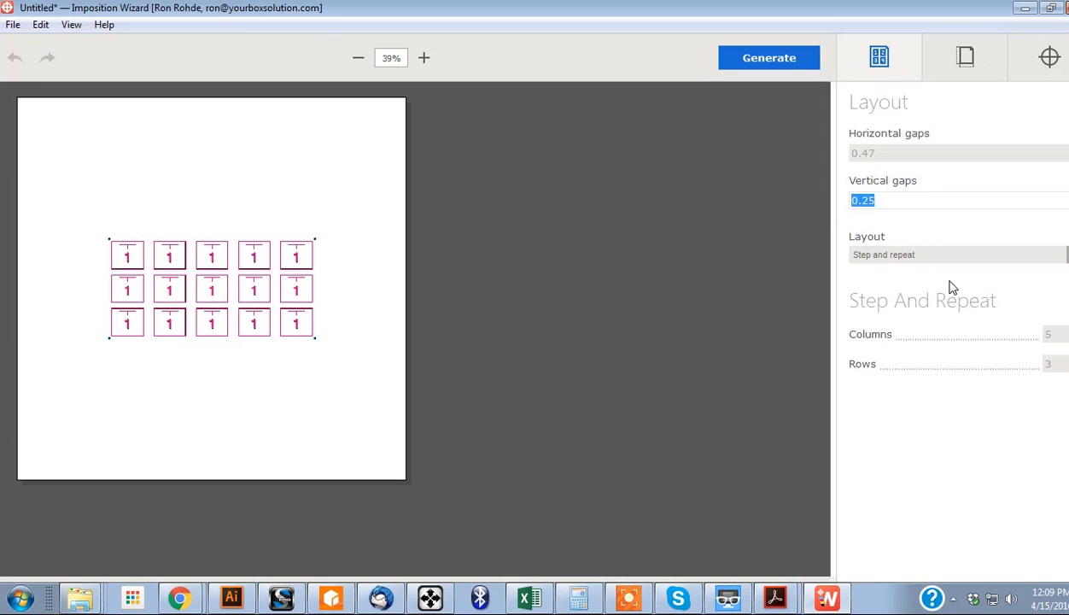
mouse_move(866, 181)
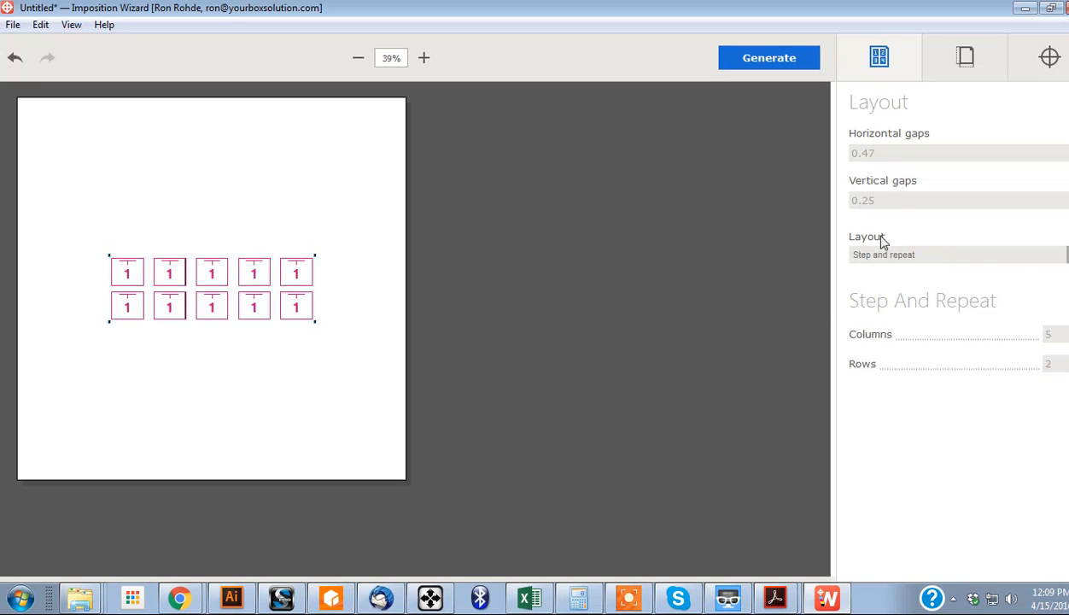
left_click(956, 254)
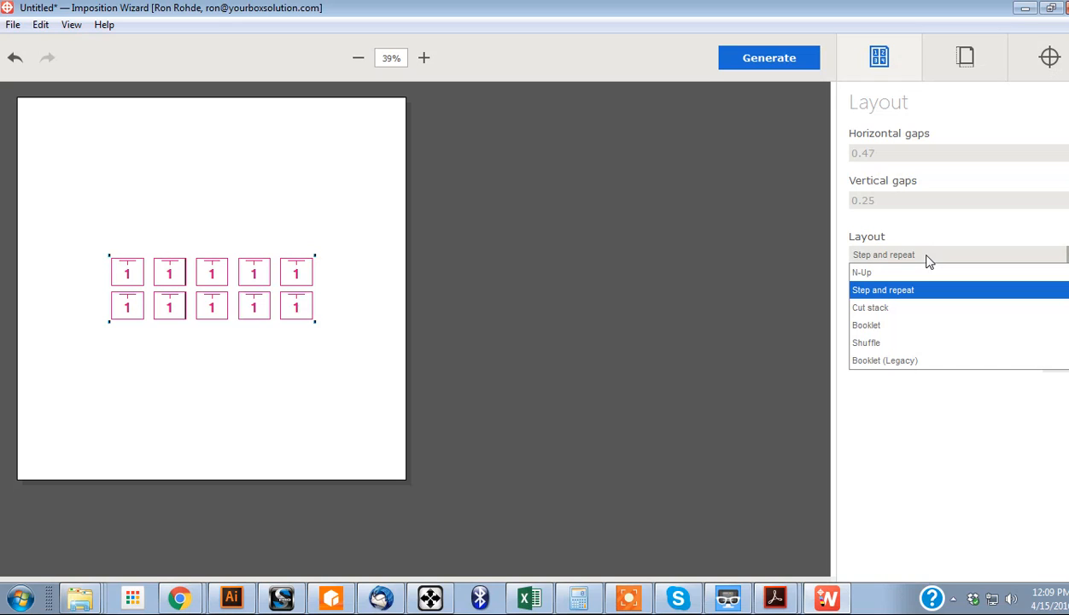
mouse_move(929, 293)
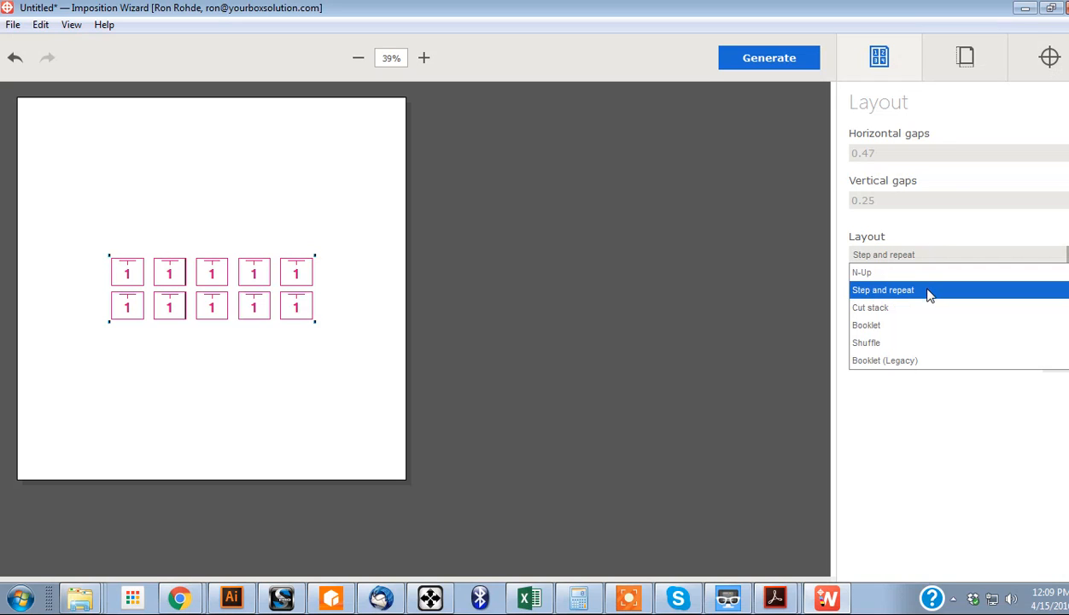
mouse_move(902, 297)
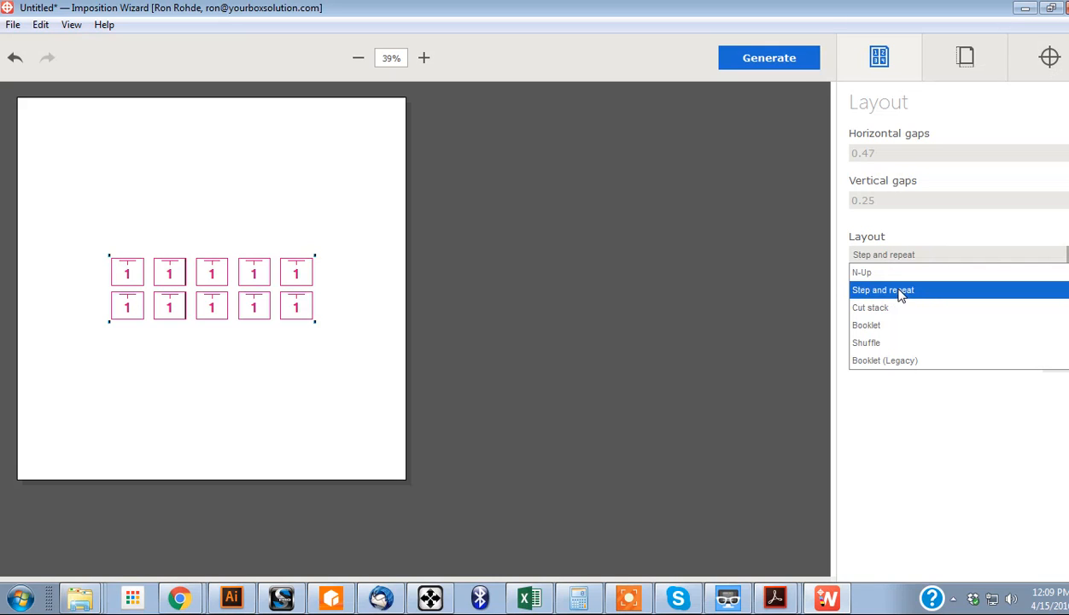
left_click(883, 290)
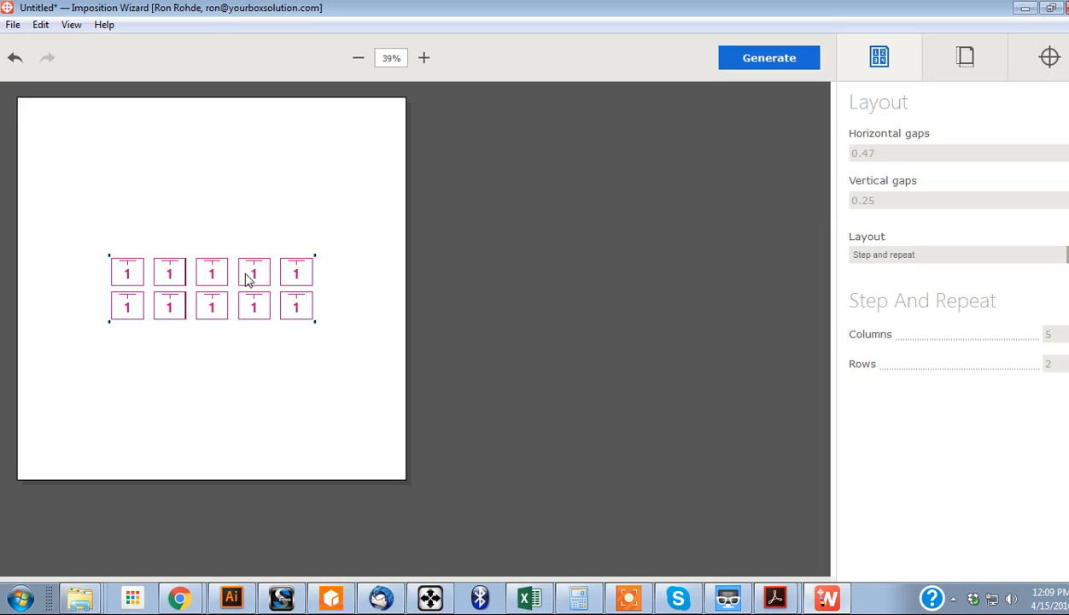
mouse_move(724, 309)
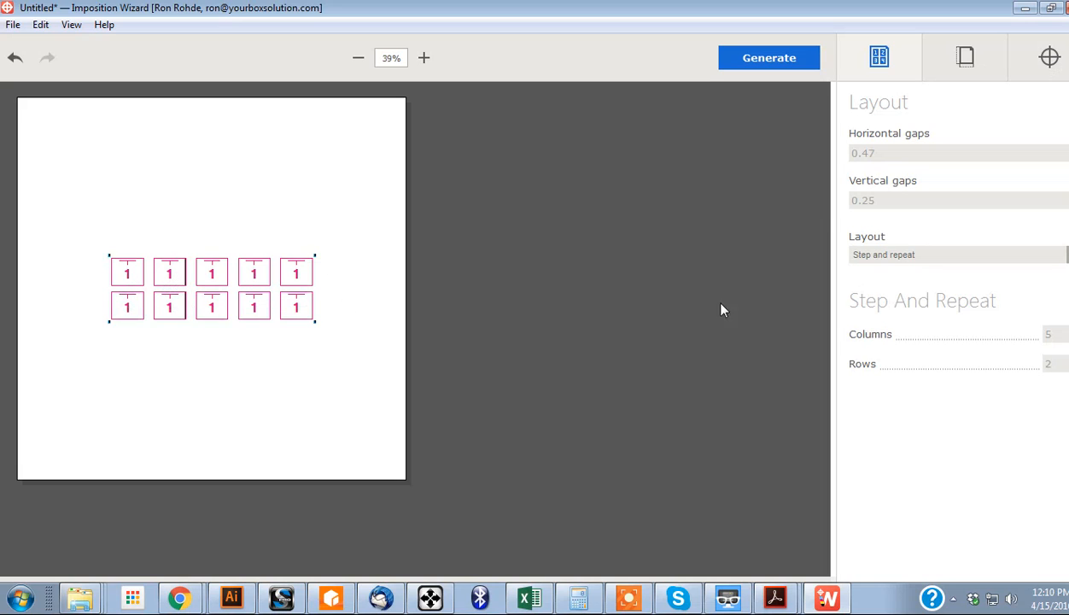
left_click(956, 255)
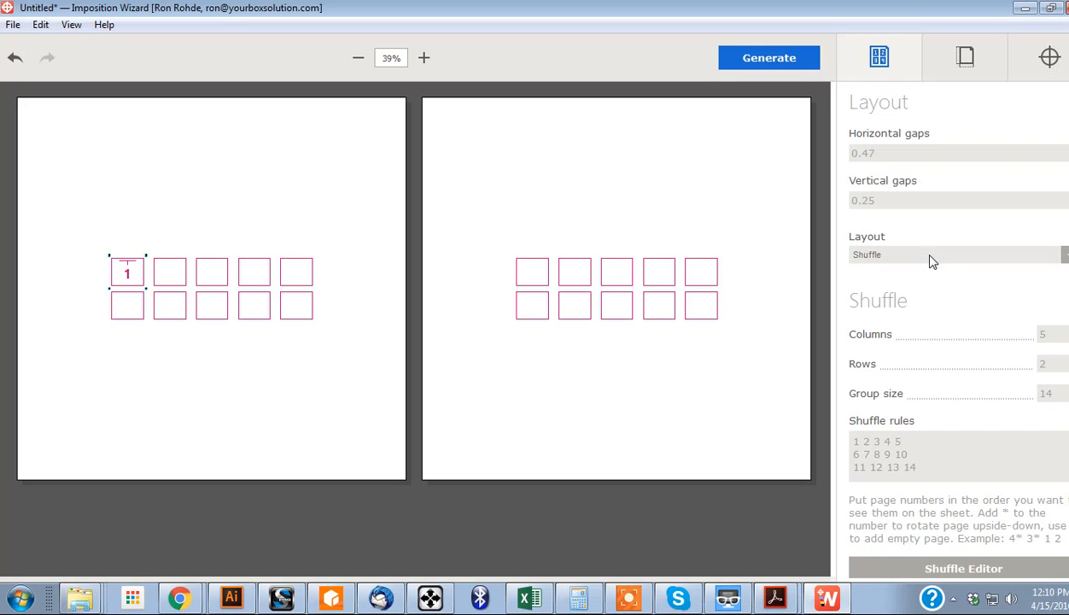
mouse_move(924, 263)
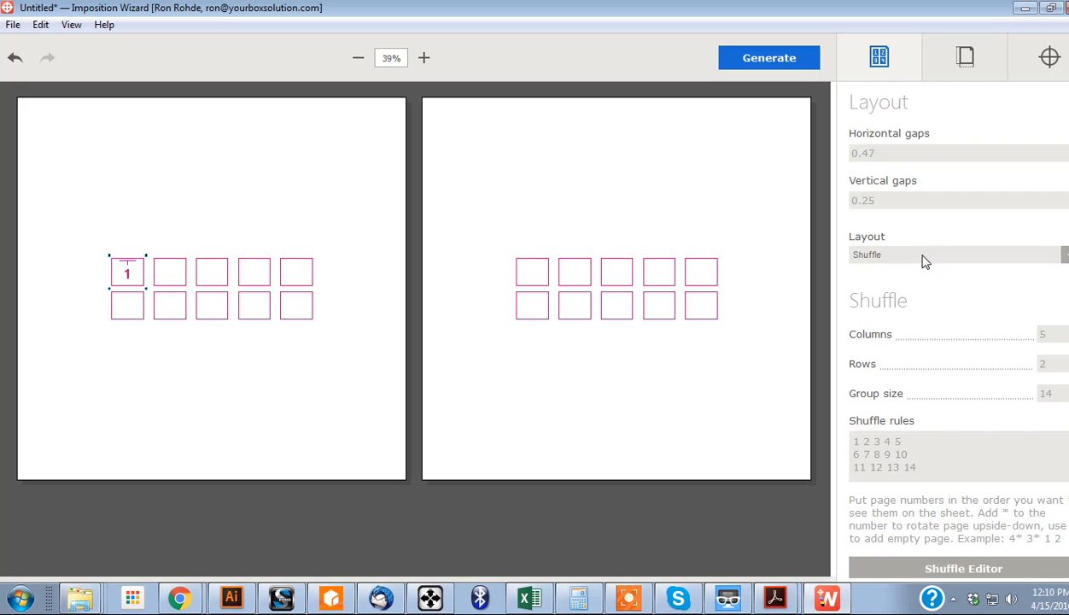
left_click(953, 252)
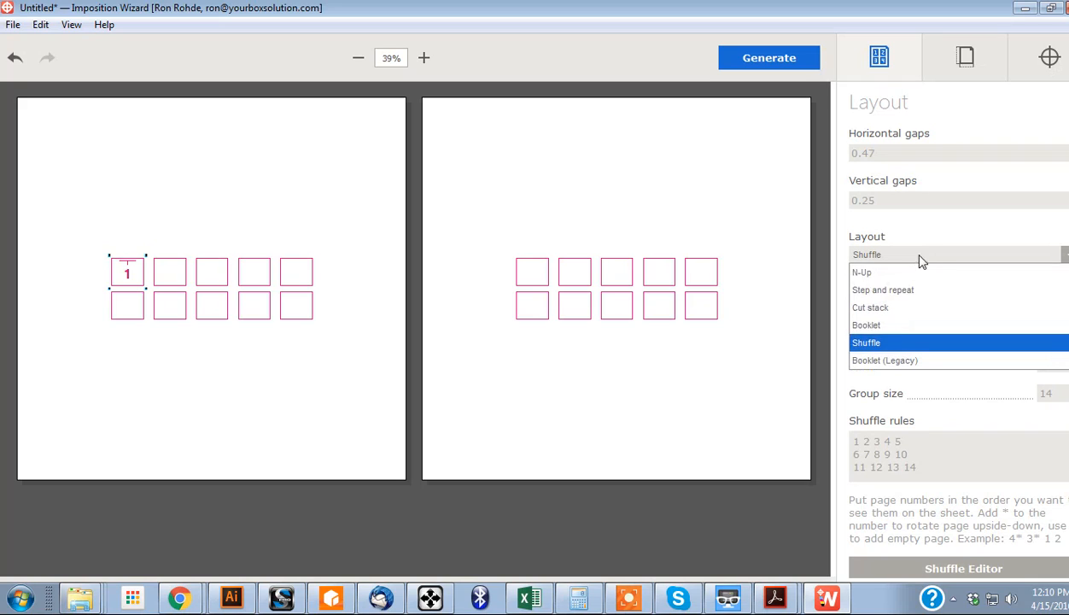
left_click(881, 290)
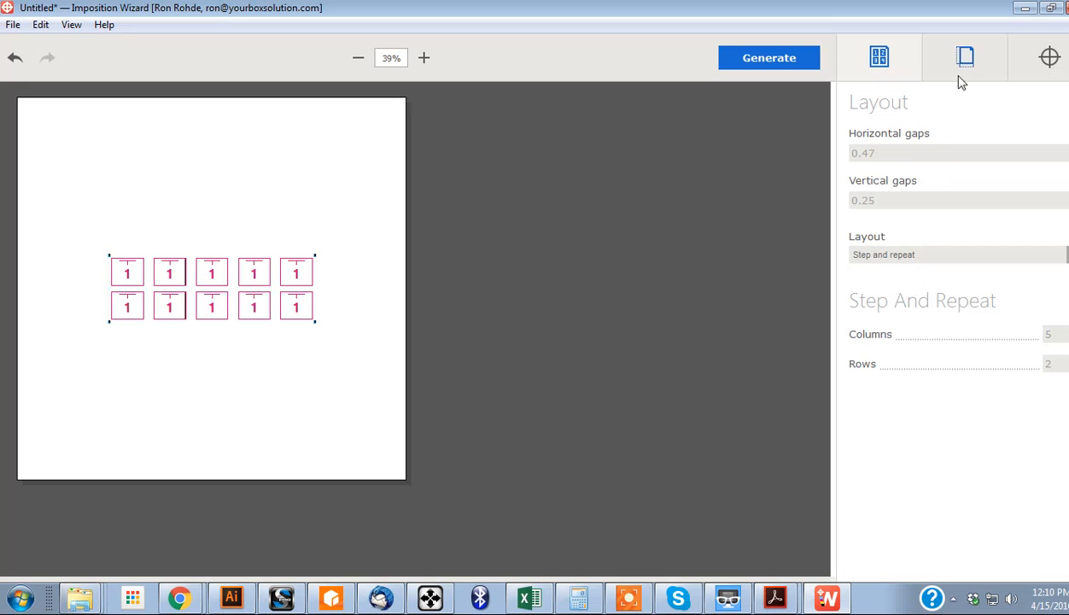
Step: Show the page size settings with Scale 100 and proportional scaling kept on
left_click(965, 57)
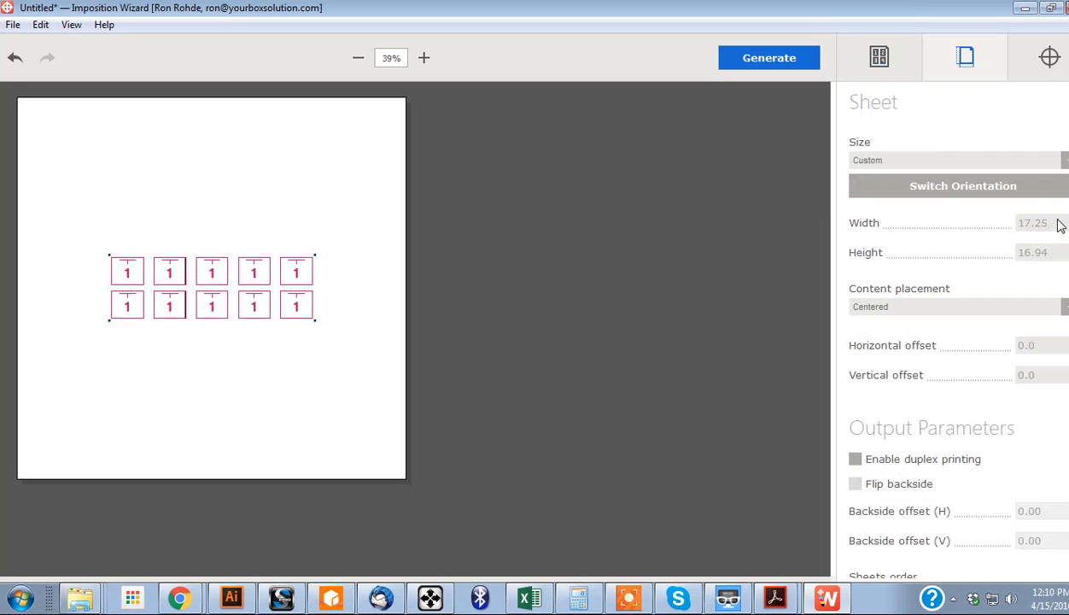
mouse_move(1045, 235)
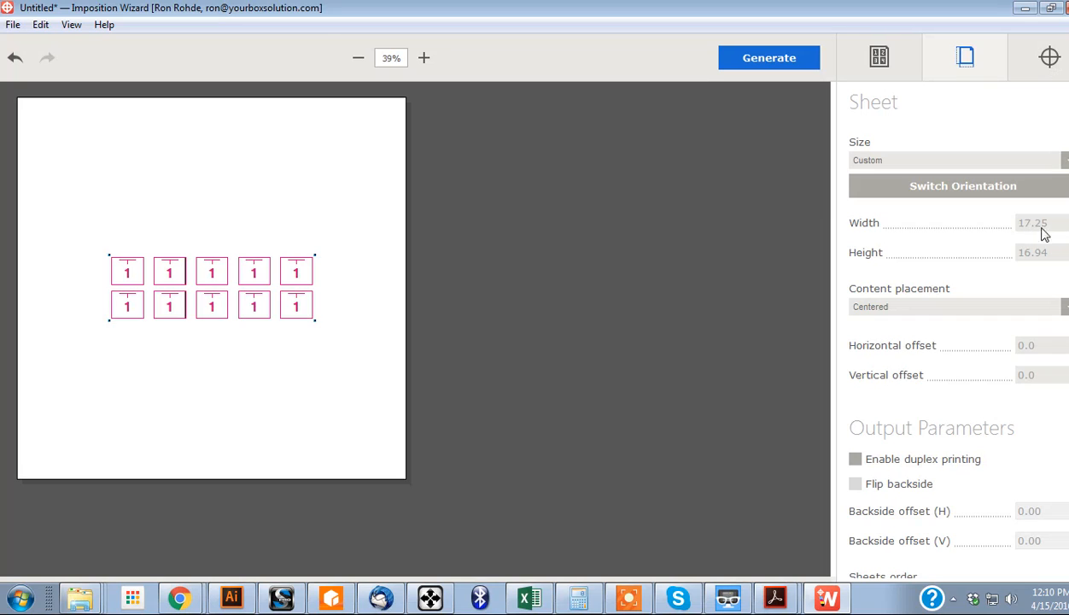
mouse_move(1038, 239)
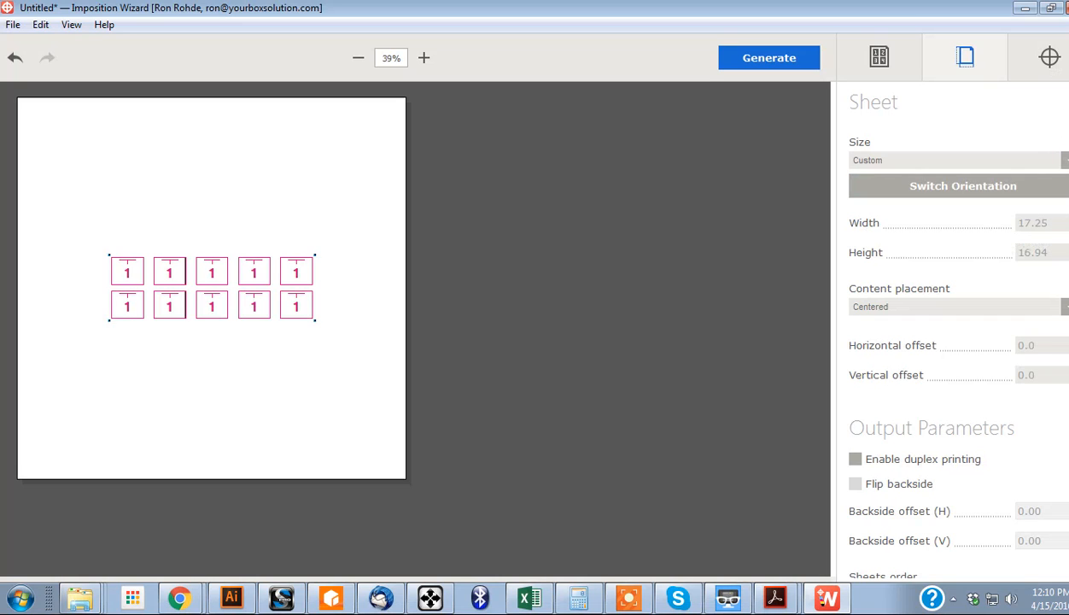
scroll("down", 3)
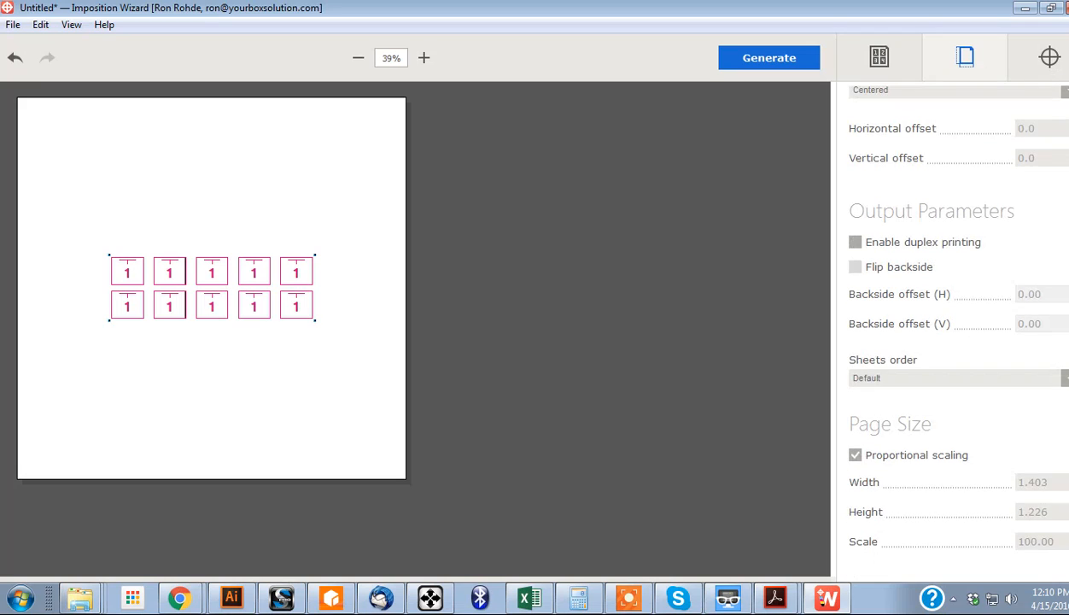
mouse_move(857, 454)
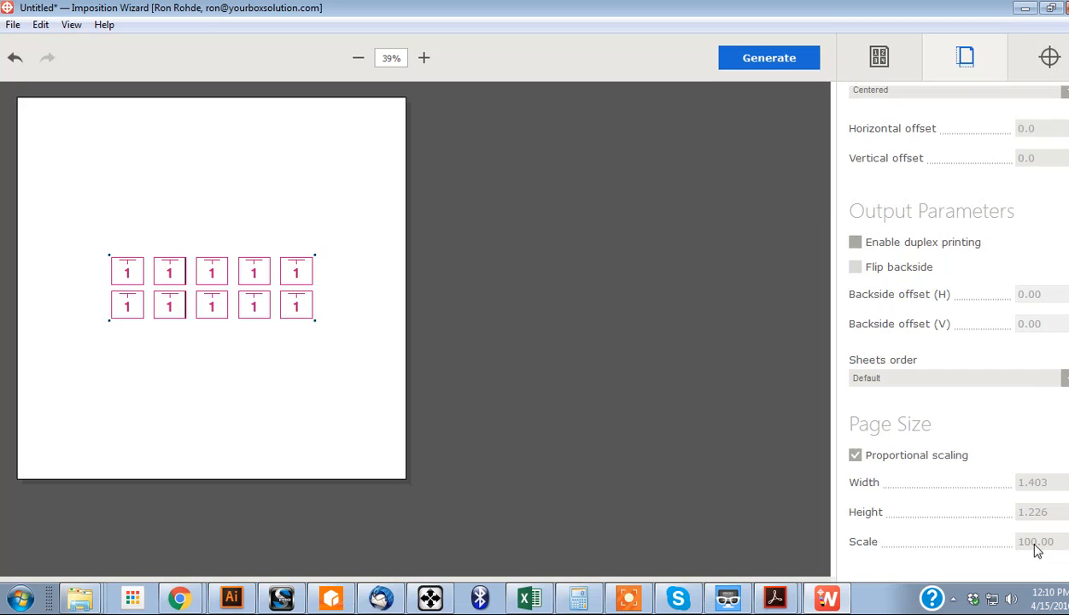
mouse_move(1051, 515)
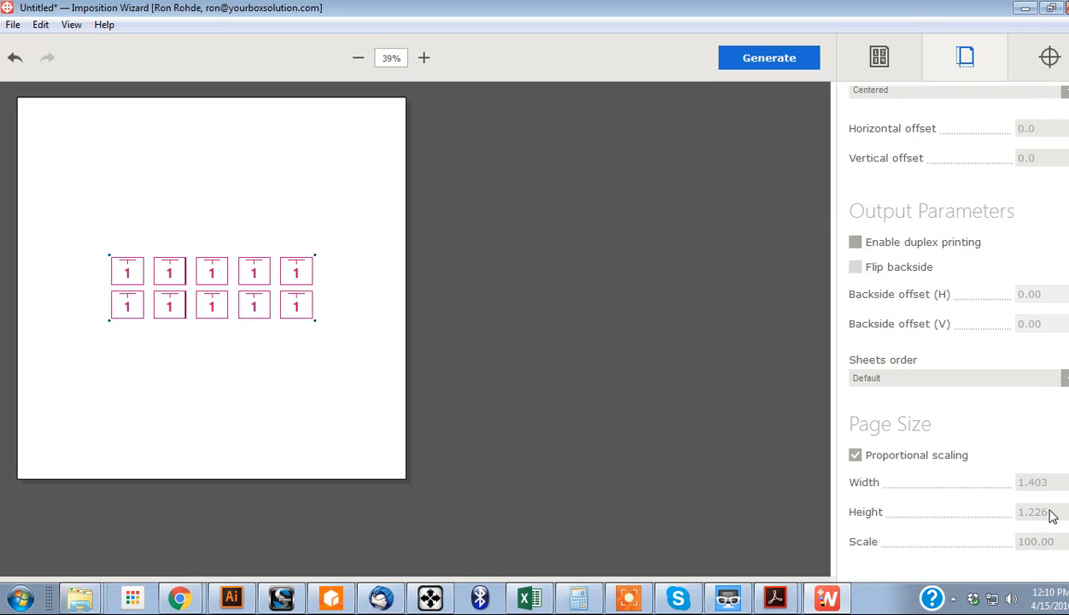
mouse_move(830, 475)
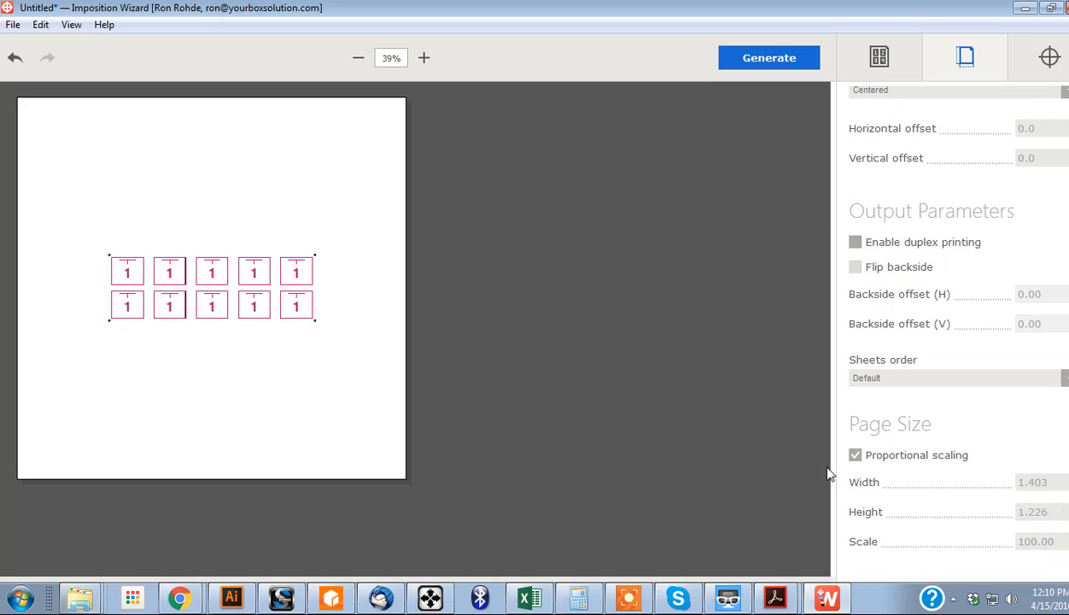
mouse_move(874, 454)
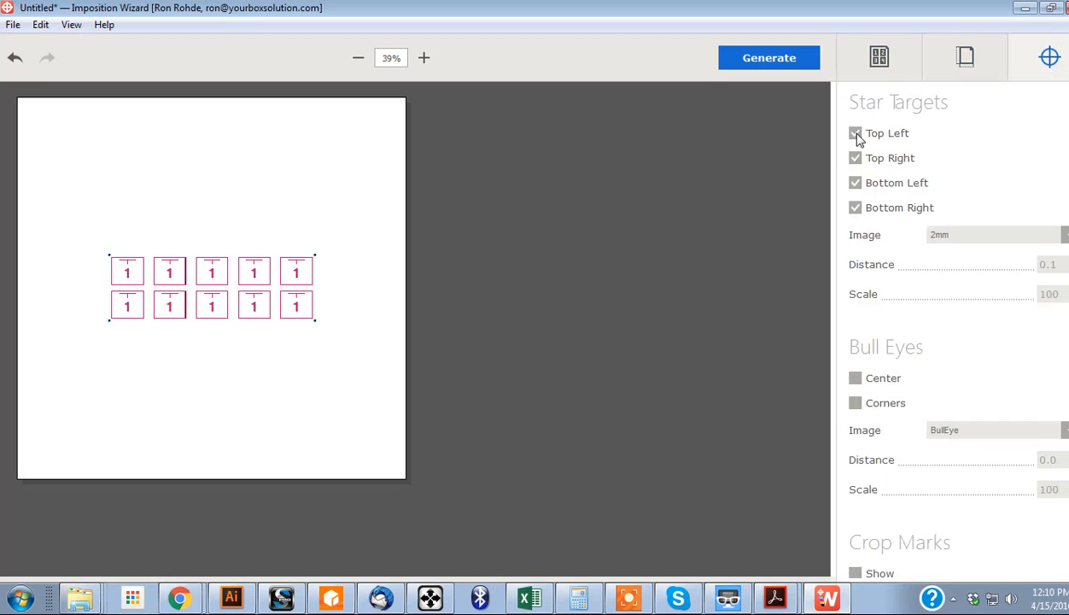
mouse_move(982, 233)
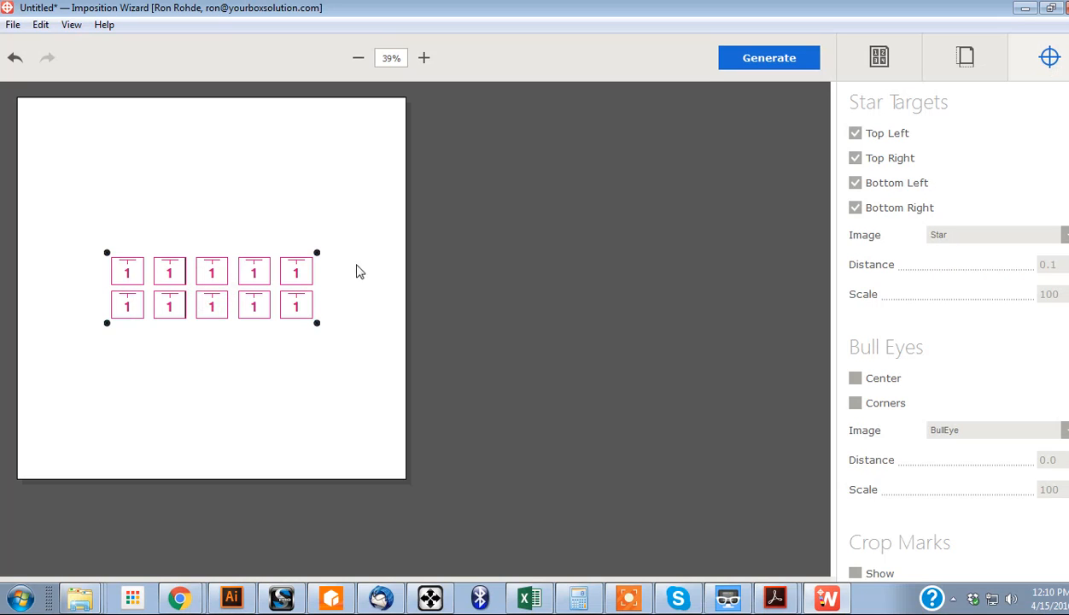
mouse_move(802, 143)
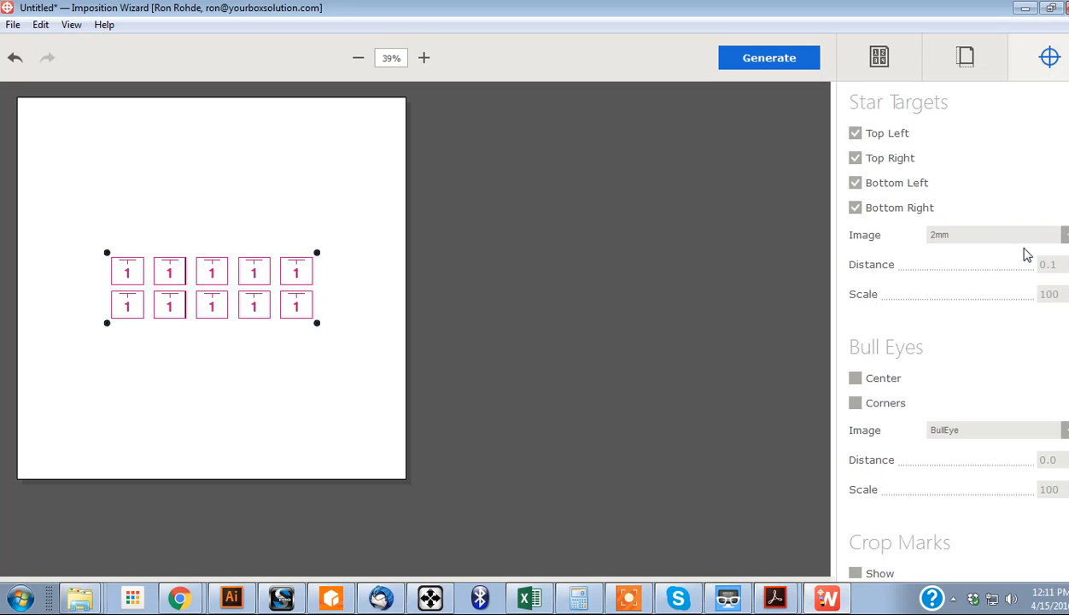
mouse_move(946, 252)
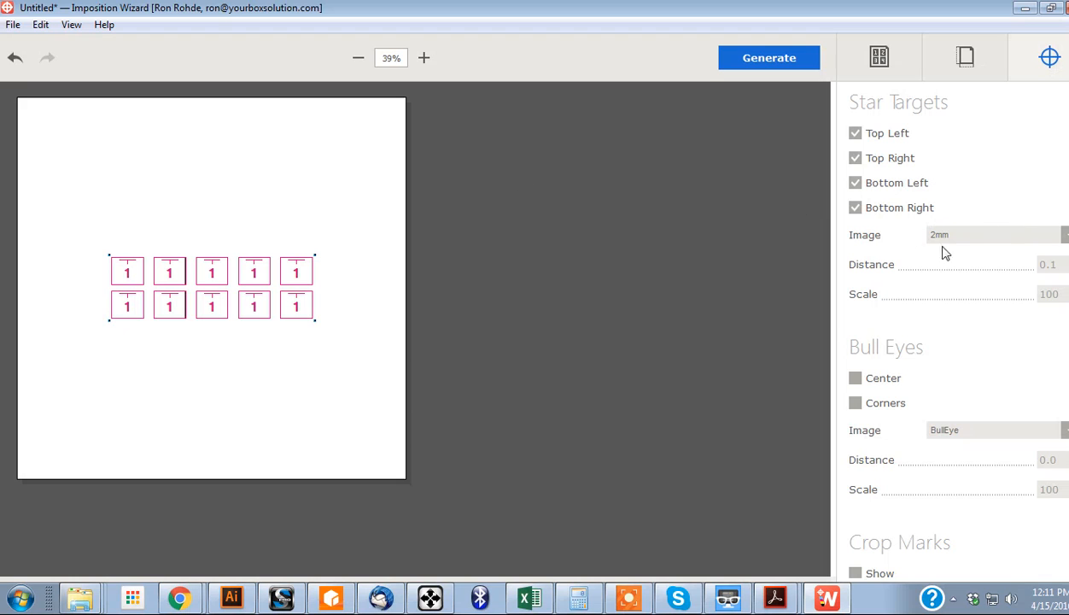
Step: Zoom the sheet to 259% to inspect the star-target marks, then reveal the file commands
left_click(423, 58)
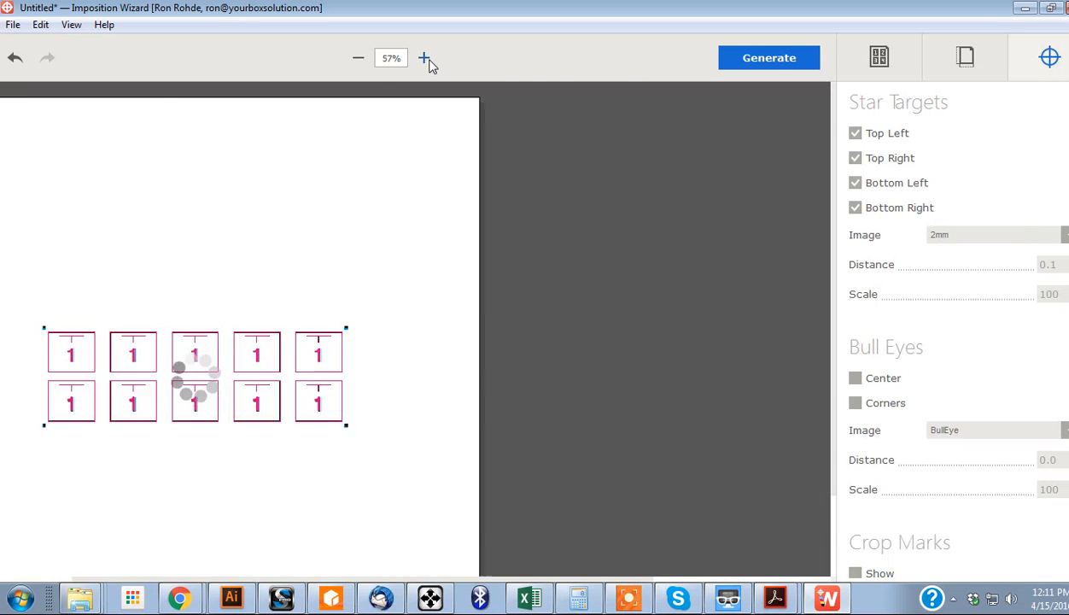
left_click(420, 58)
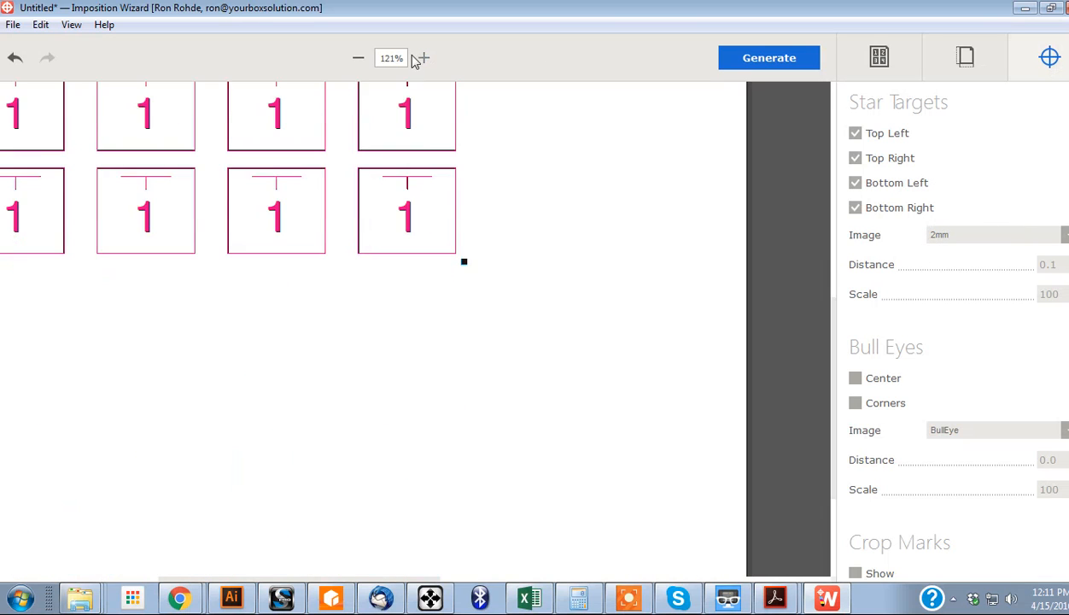
left_click(423, 58)
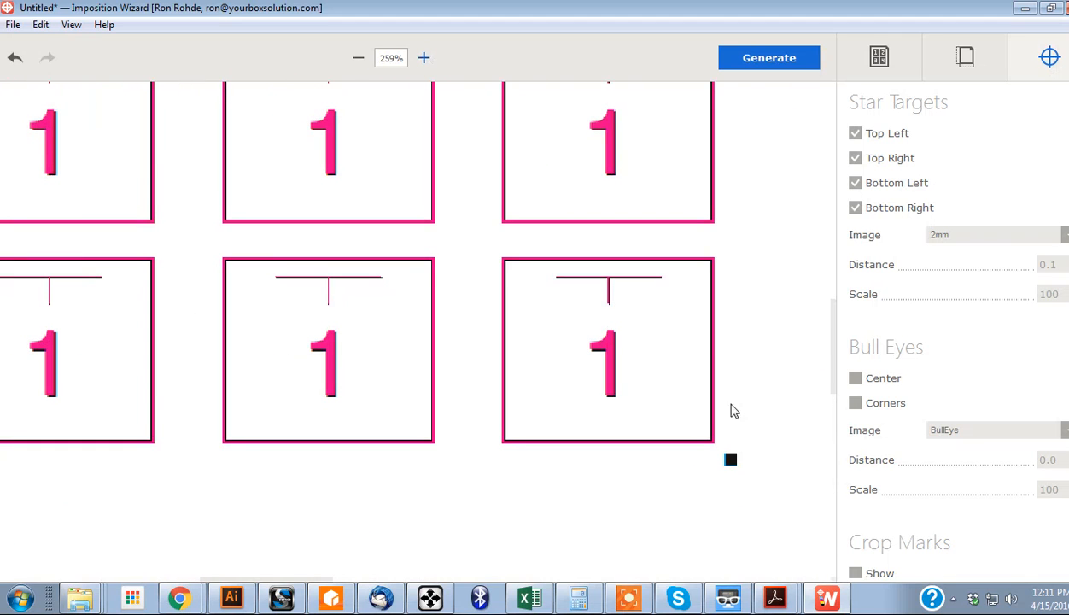
mouse_move(744, 481)
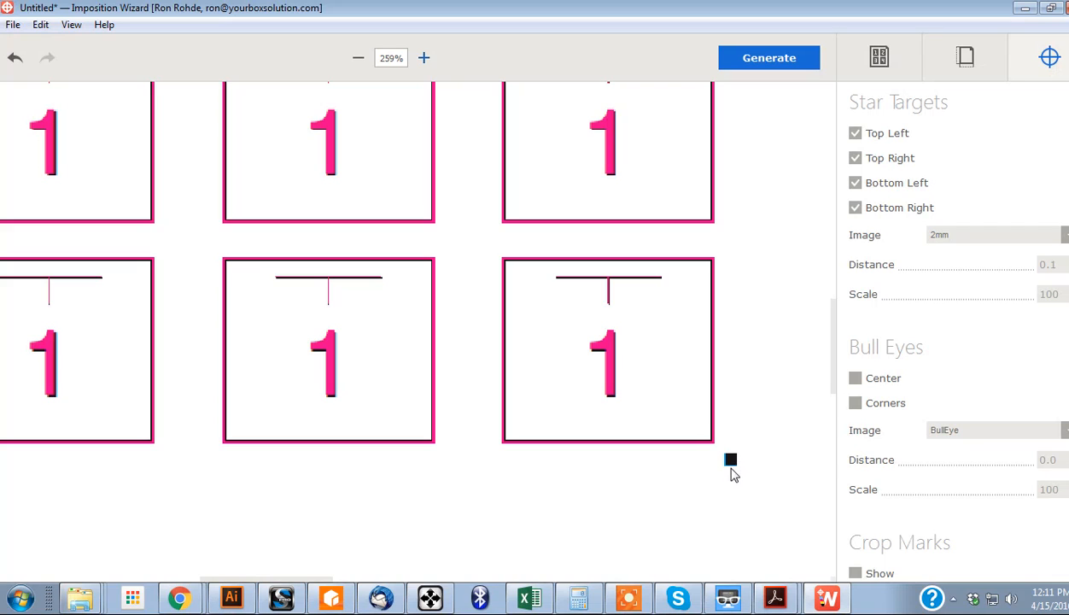
mouse_move(759, 447)
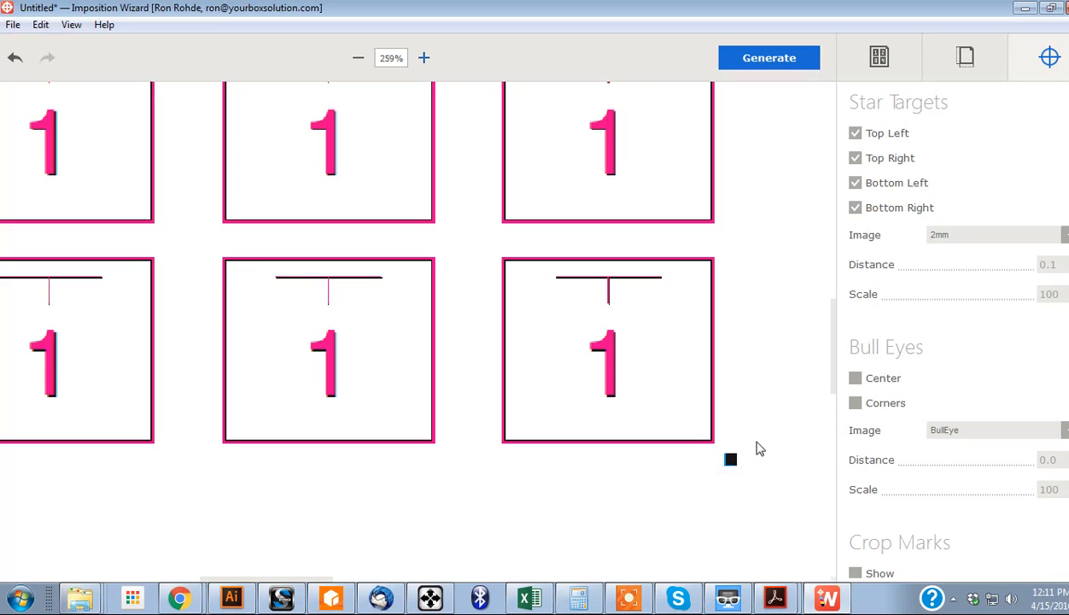
mouse_move(761, 321)
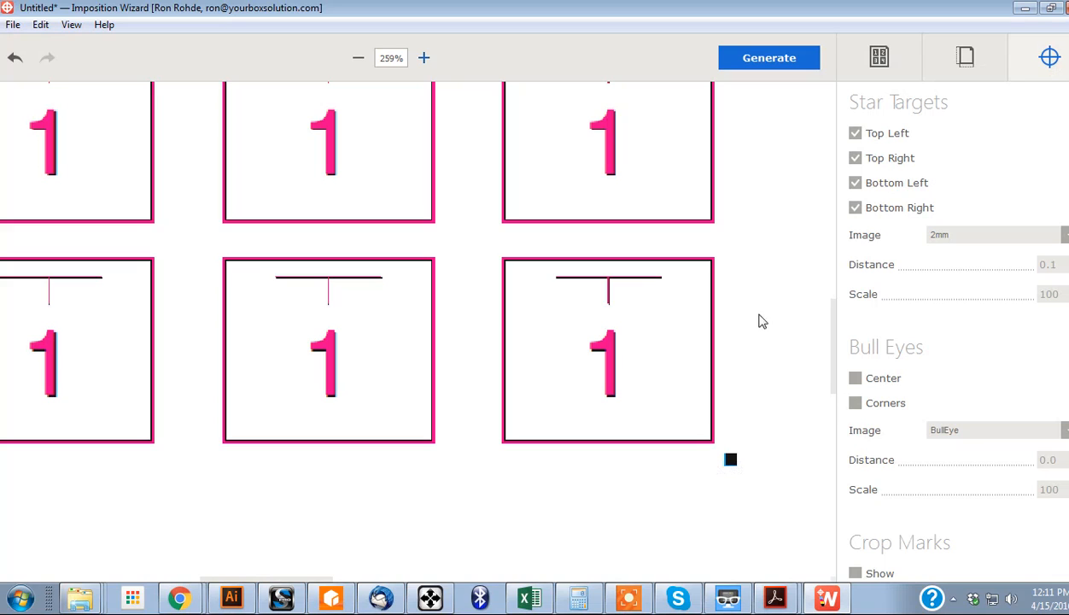
left_click(13, 24)
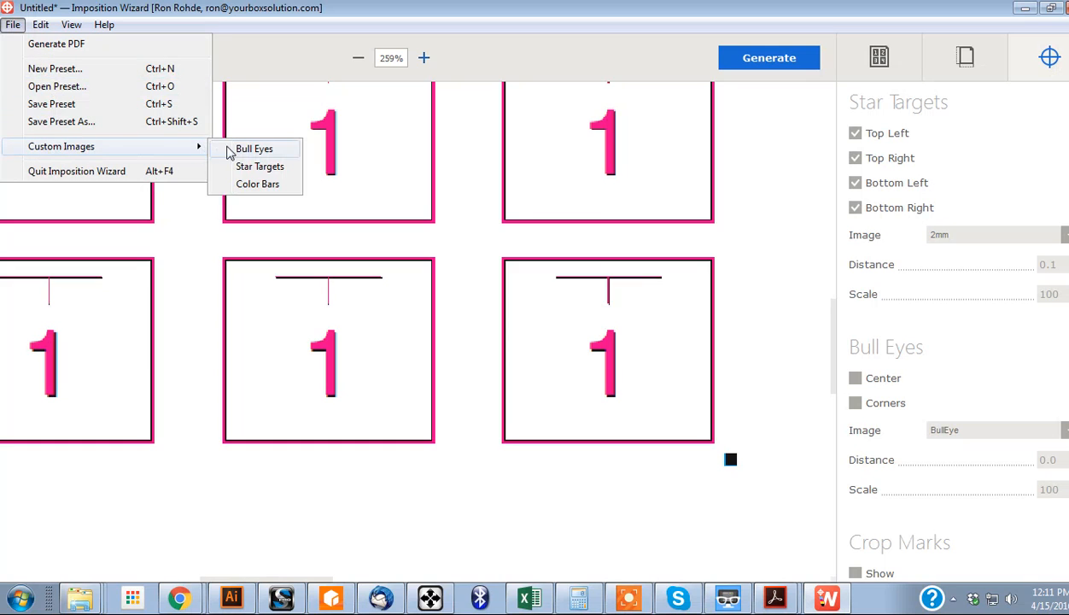
left_click(259, 166)
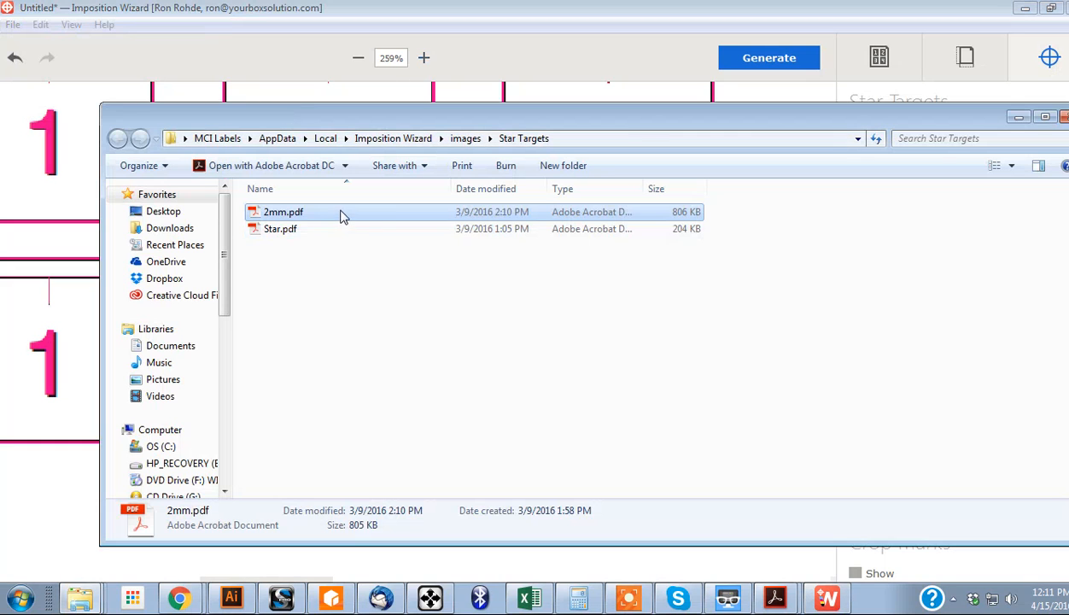
mouse_move(385, 215)
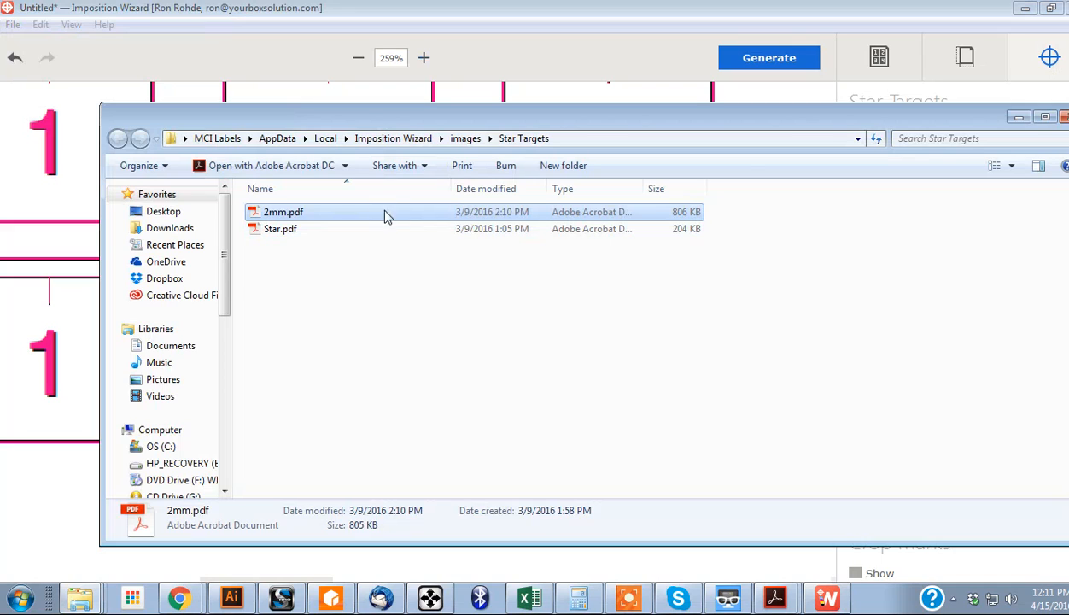
mouse_move(357, 217)
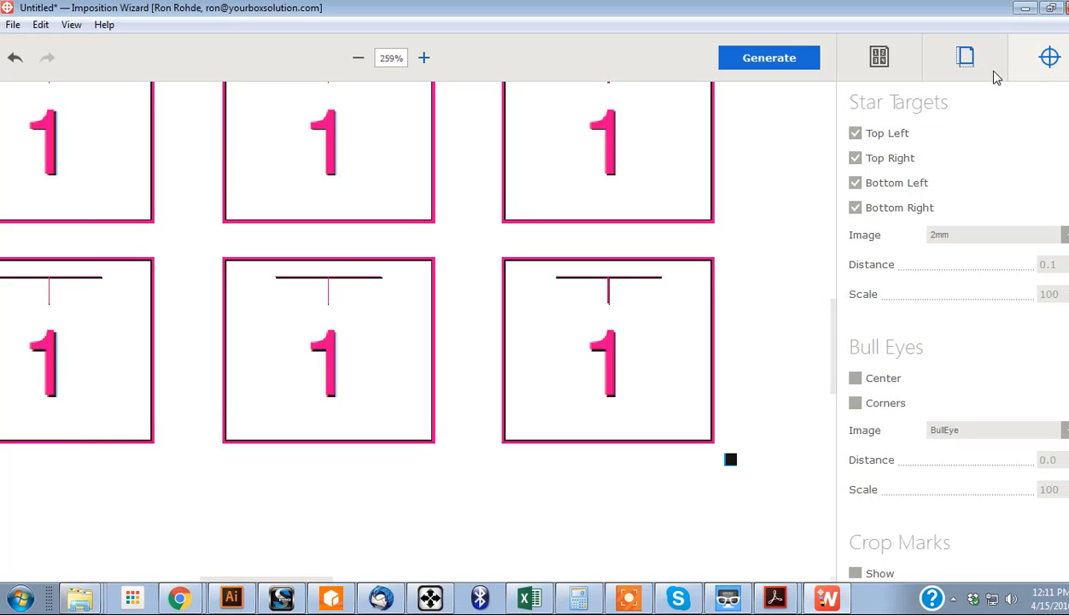
mouse_move(1058, 234)
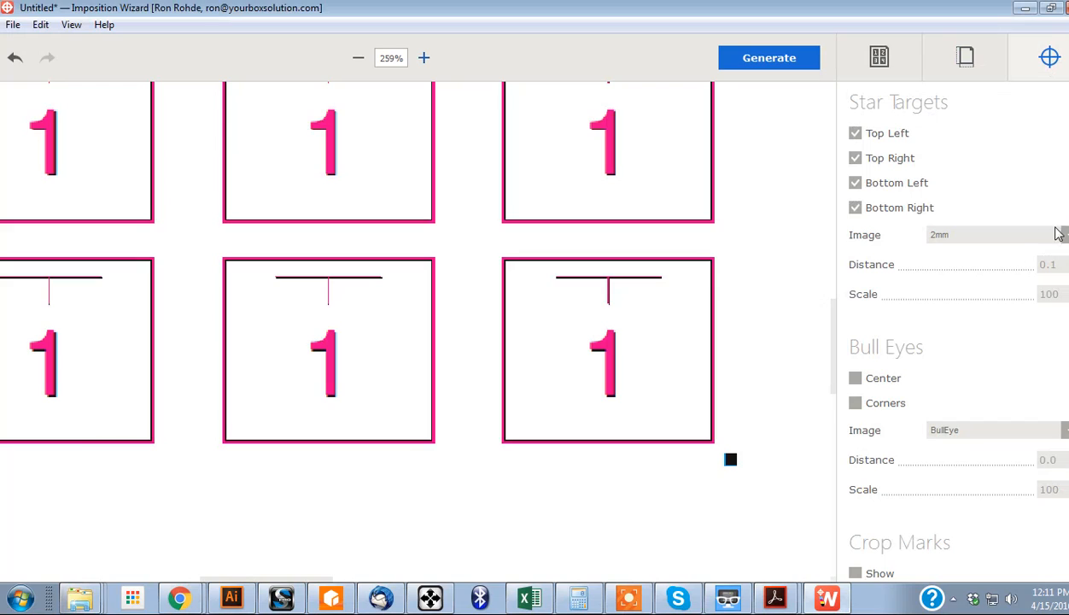
mouse_move(1065, 259)
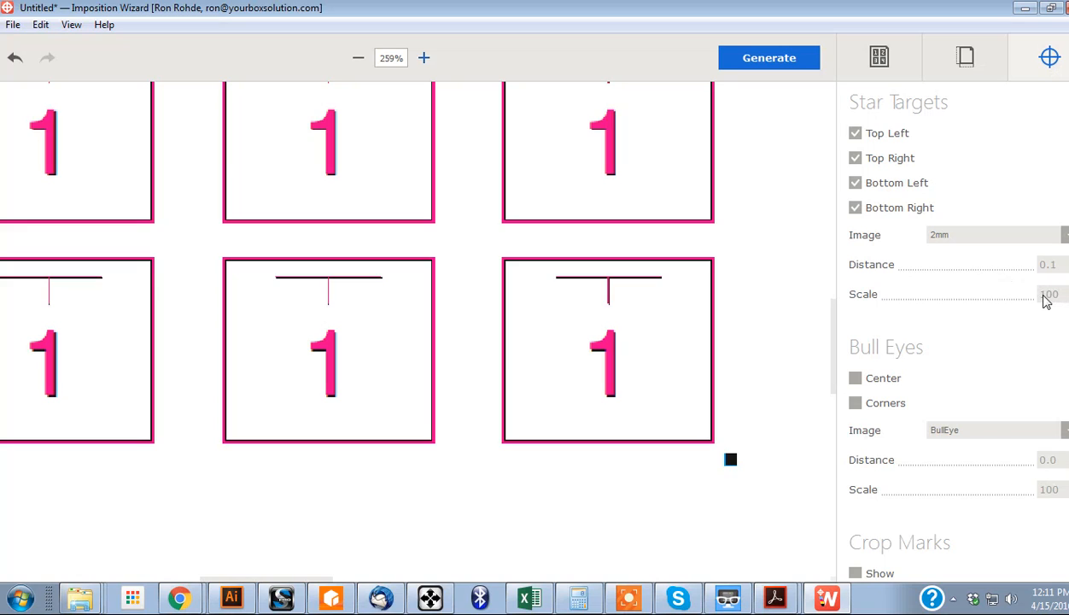
mouse_move(1057, 297)
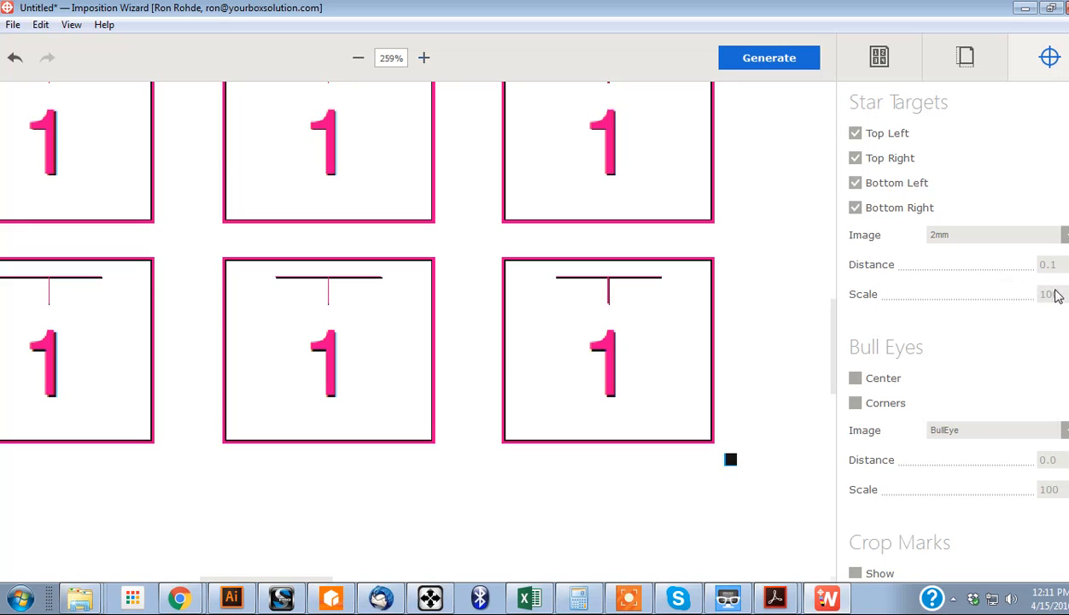
mouse_move(1053, 299)
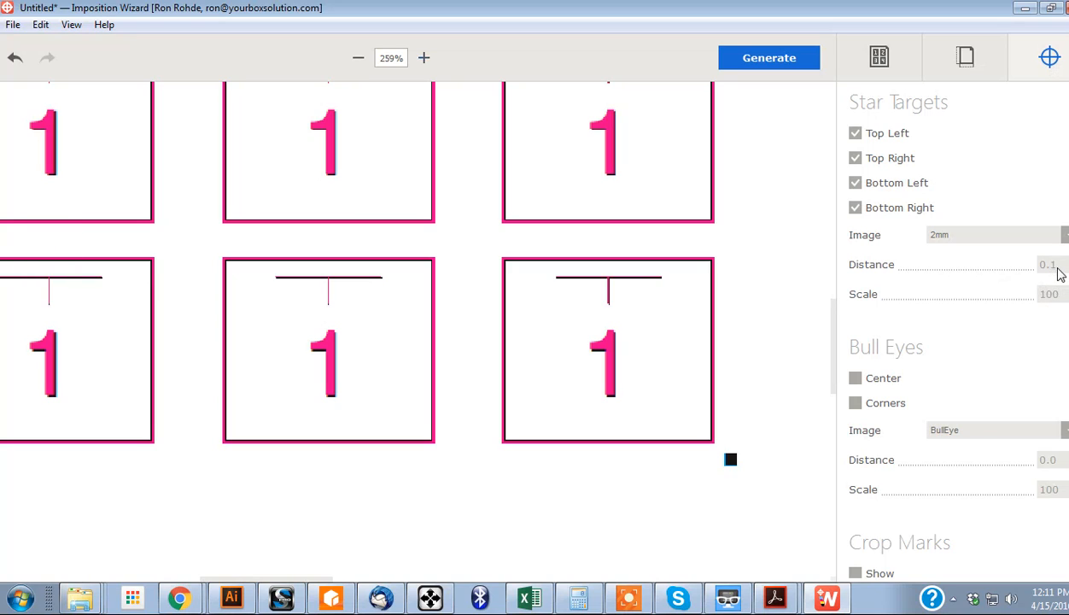
mouse_move(1055, 277)
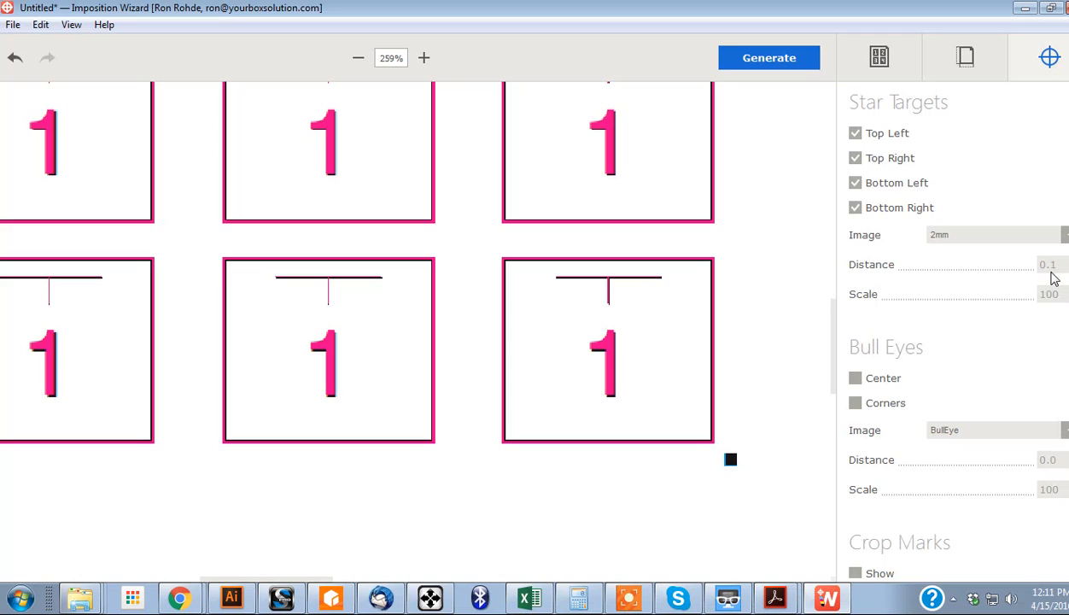
mouse_move(736, 471)
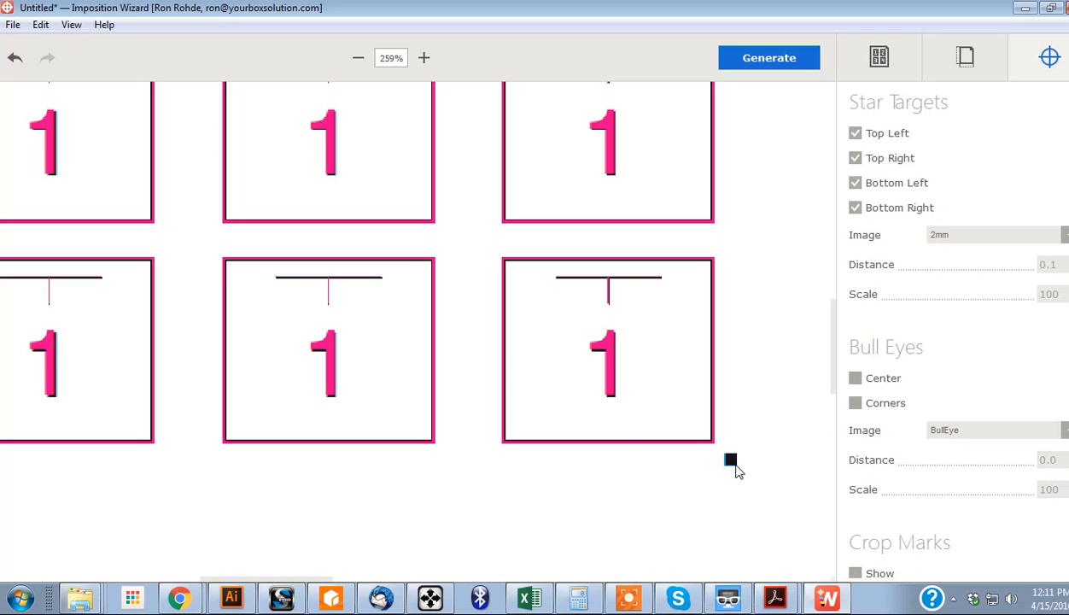
Step: Return to the Layout settings showing step and repeat with 5 columns and 2 rows
scroll("down", 3)
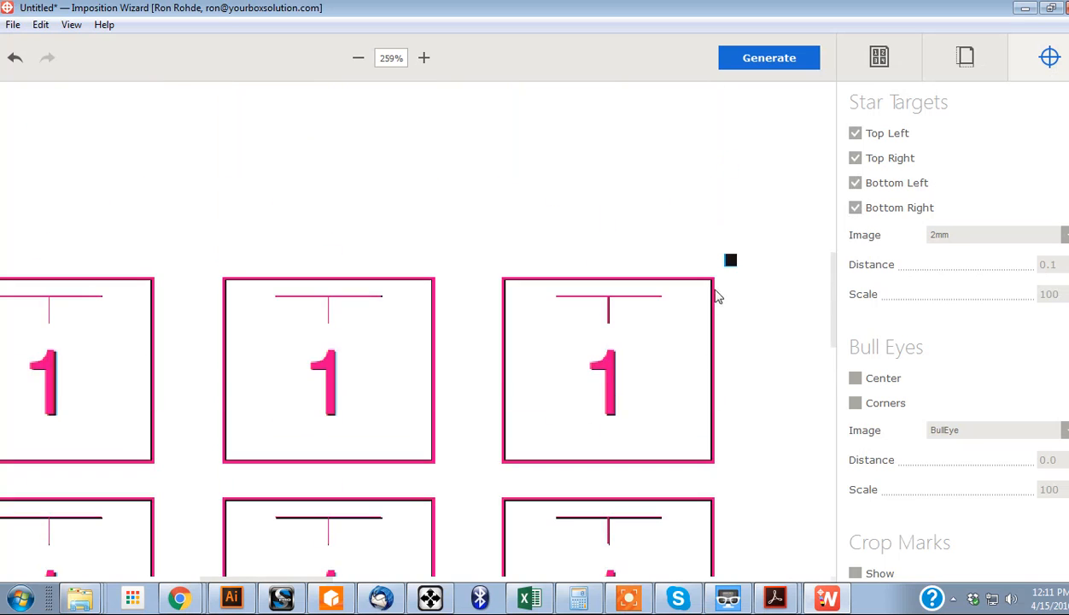
scroll("up", 3)
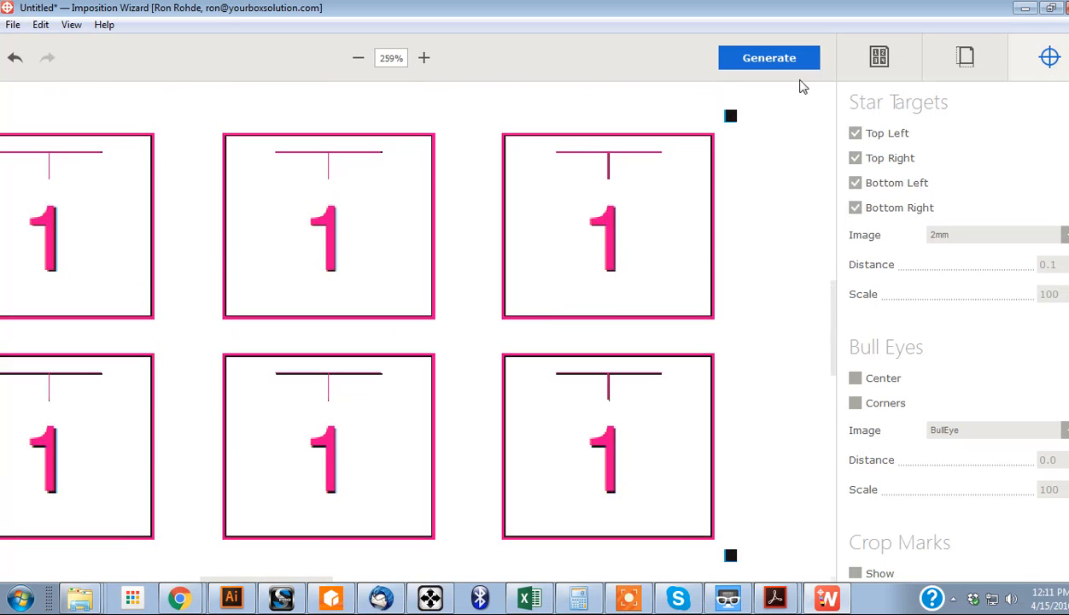
left_click(878, 58)
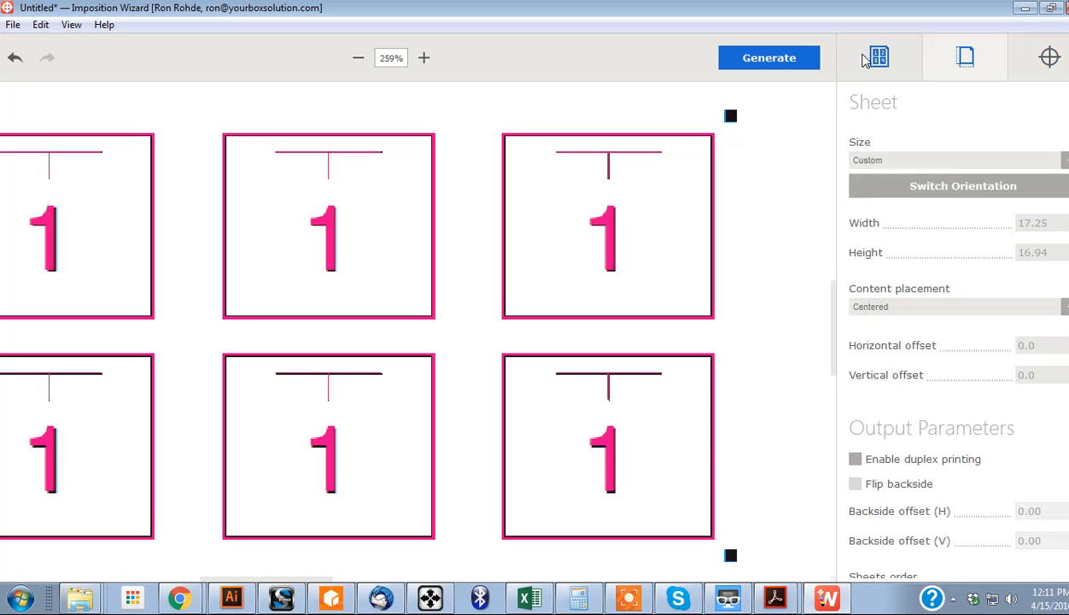
left_click(964, 58)
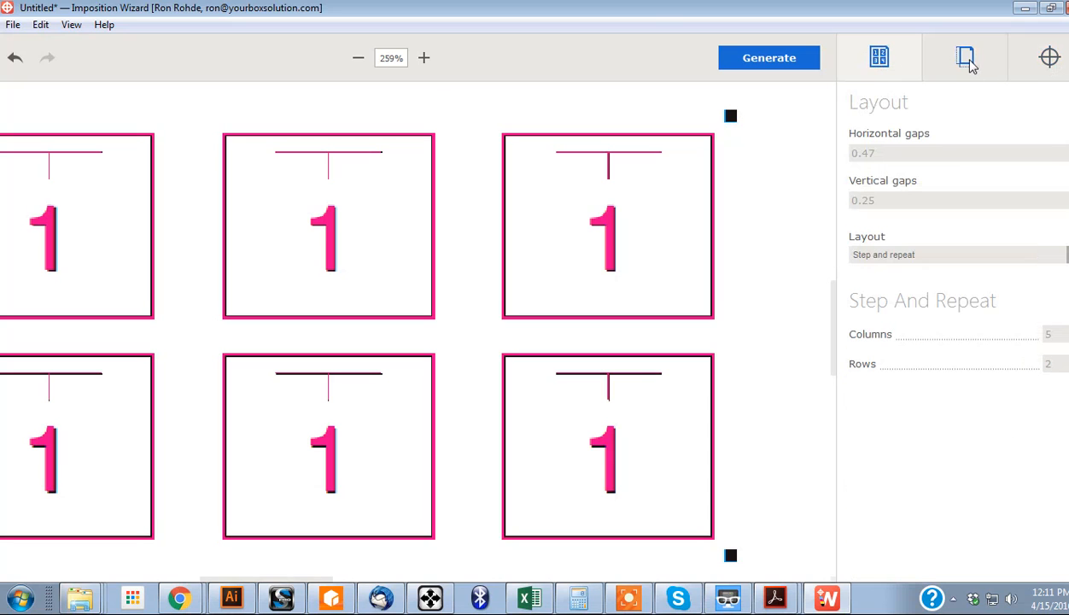